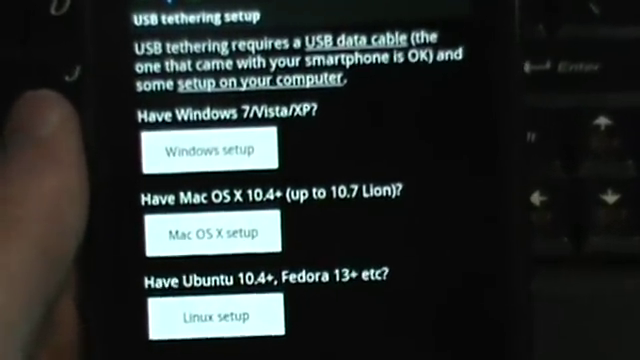
Scroll through FoxFi's USB tethering setup options for Windows, Mac OS X and Linux
scroll(down, 3)
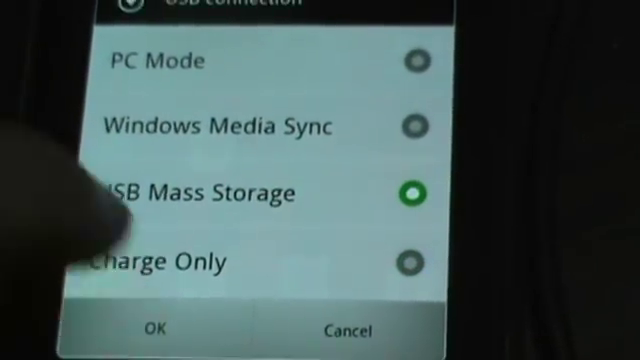
Confirm USB Mass Storage as the phone's USB connection mode
click(153, 330)
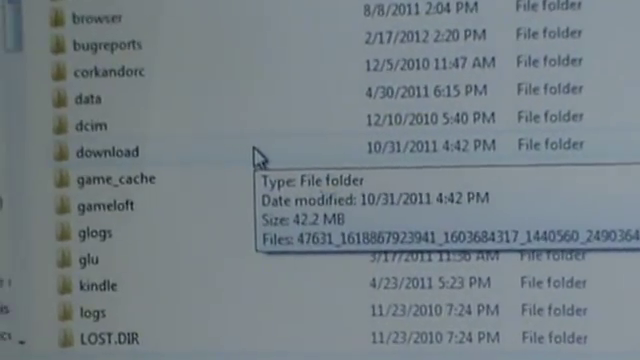
Scroll the phone drive's folders in Windows Explorer and launch the installer file
scroll(down, 3)
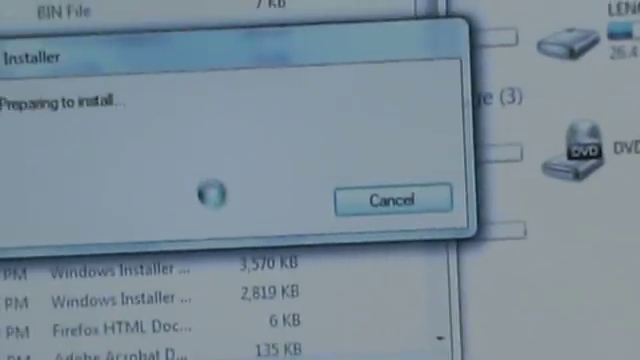
click(388, 199)
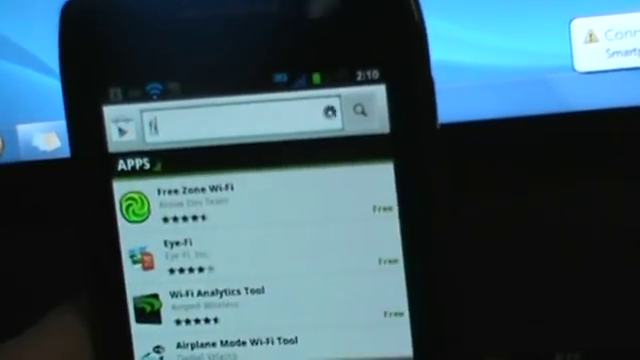
Search Android Market for 'fox' to find FoxFi
text(fox)
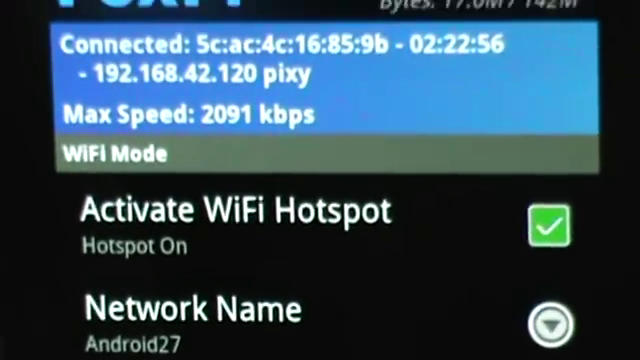
Scroll FoxFi to view network name Android27 and the empty password
scroll(down, 3)
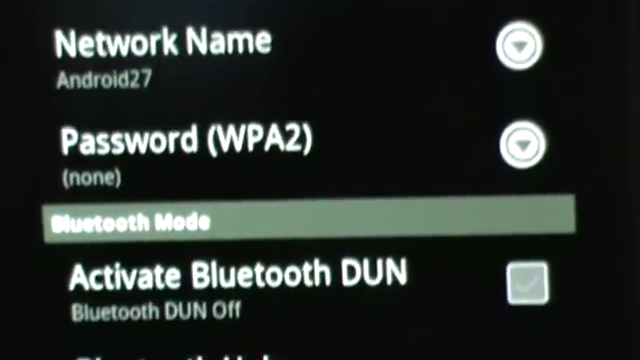